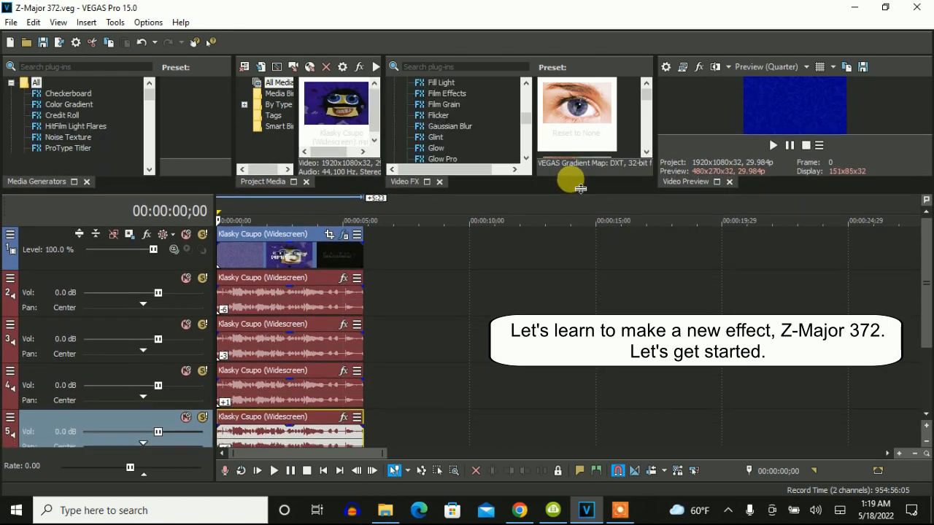
Open Video Event FX for the Klasky Csupo logo clip from its right-click menu.
right_click(291, 252)
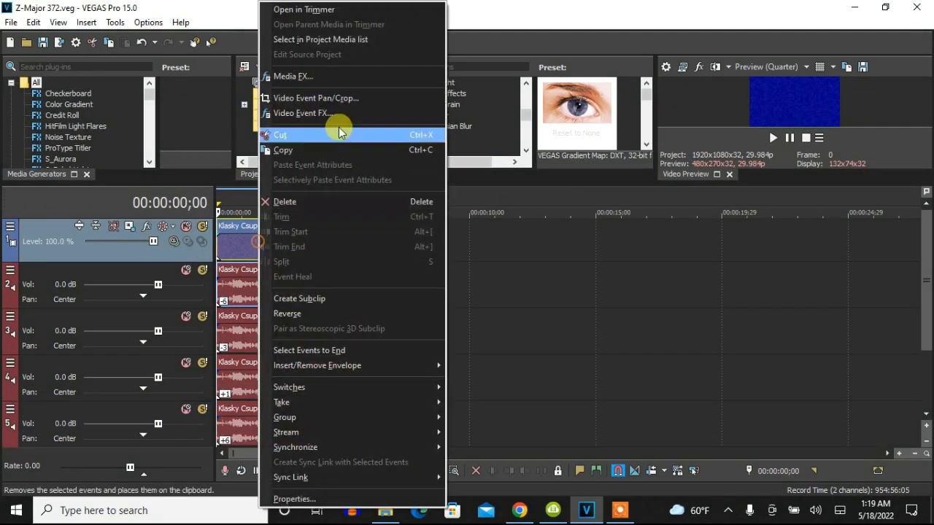
left_click(315, 98)
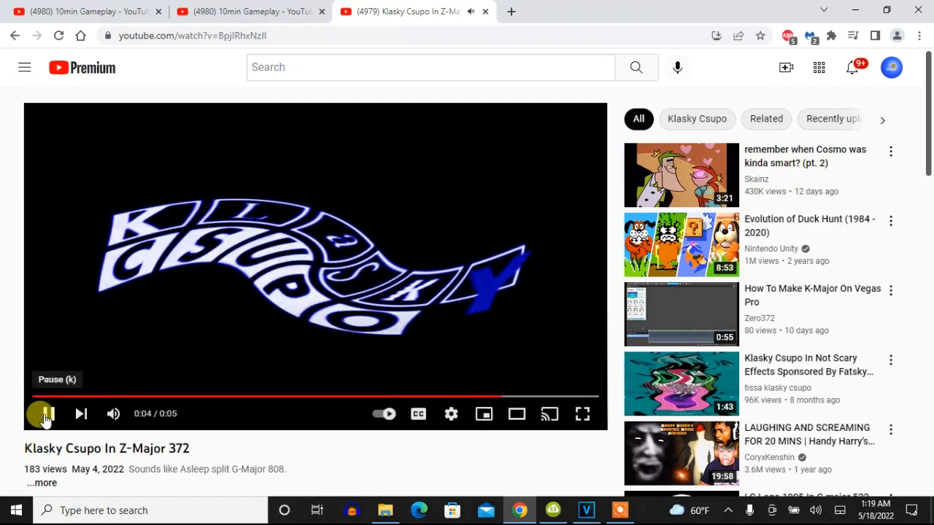
scroll("down", 3)
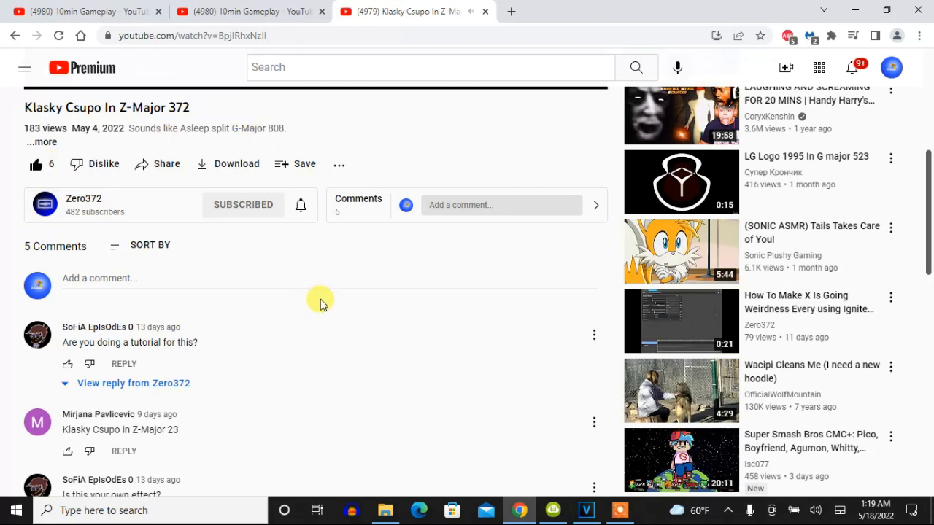
scroll("down", 3)
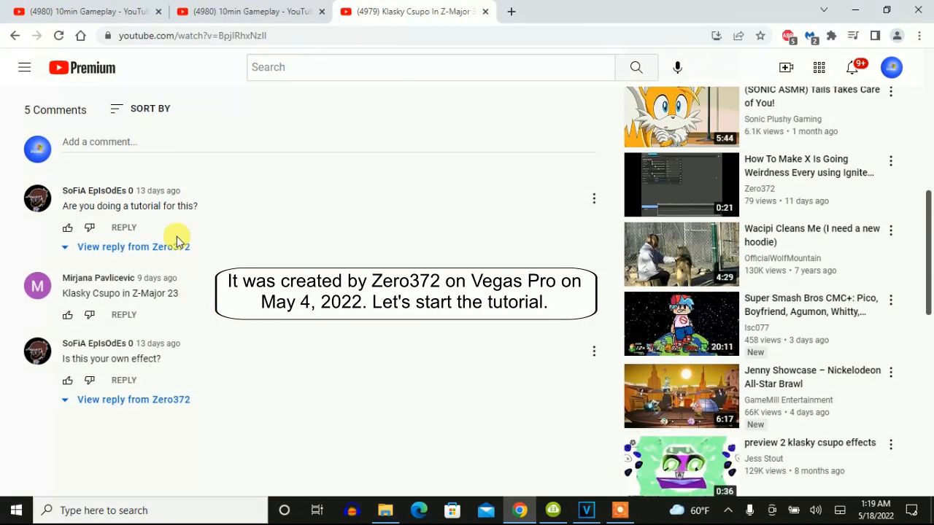
left_click(113, 247)
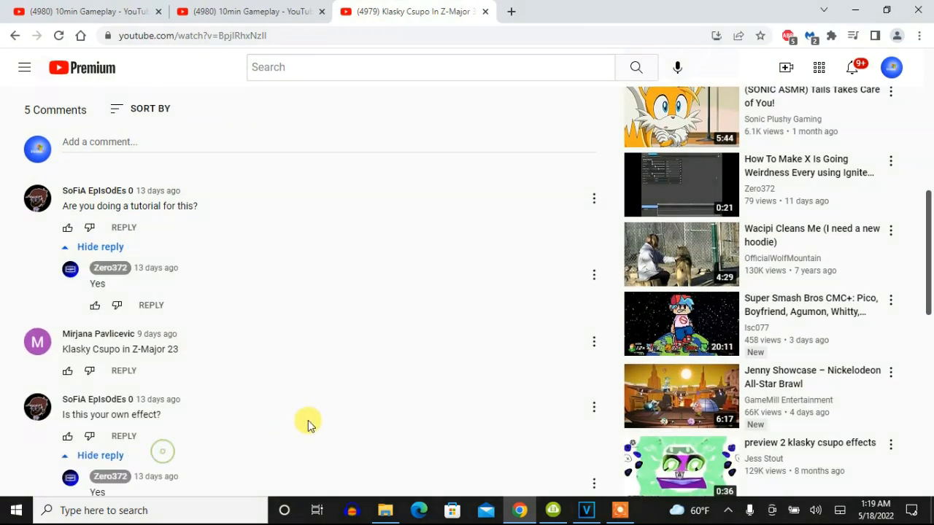
scroll("down", 3)
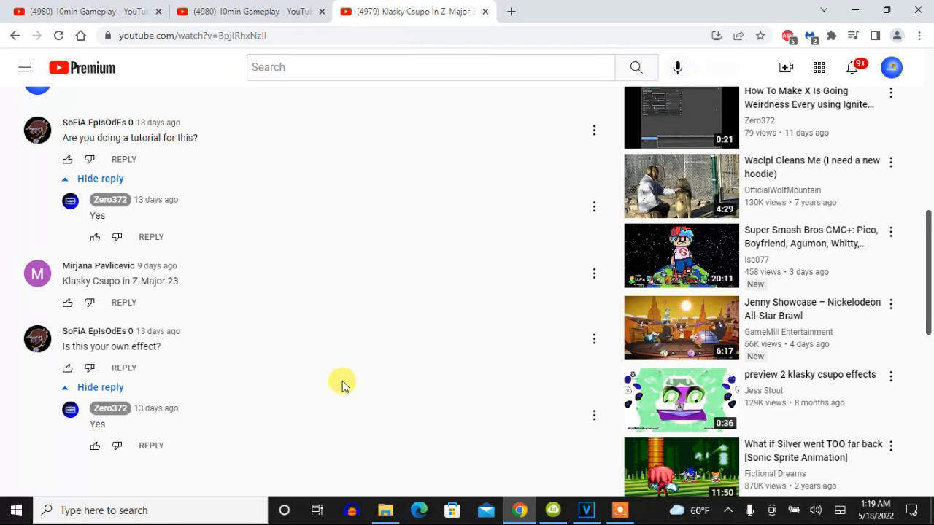
mouse_move(586, 510)
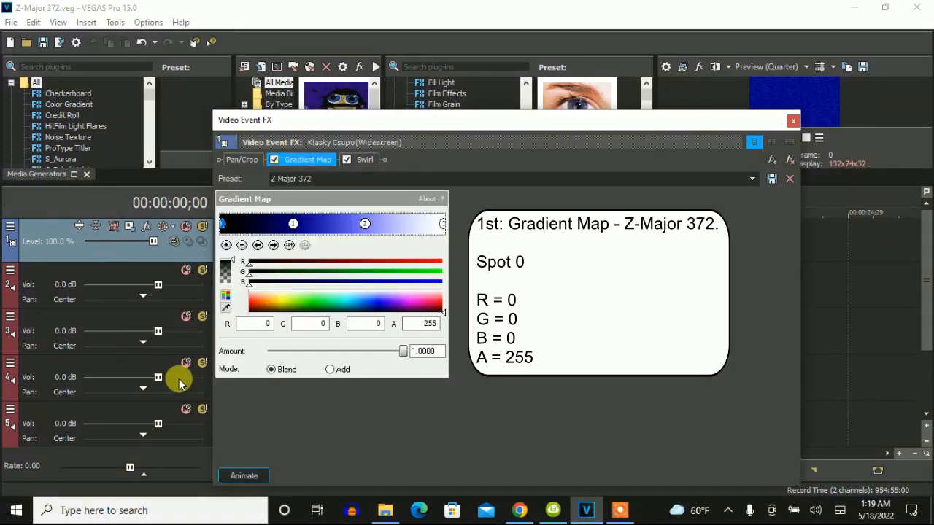
mouse_move(193, 248)
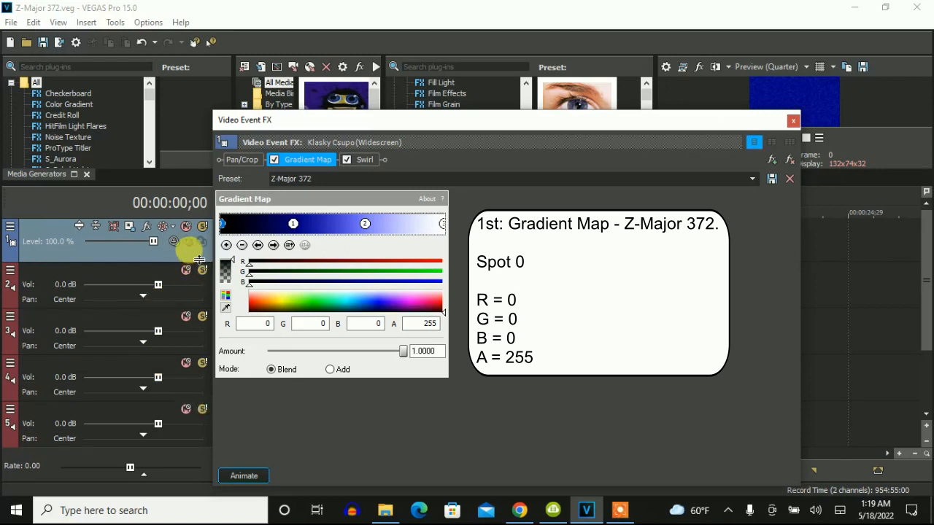
Step through the Gradient Map spots: black, blue (B=125), then the white end spot.
left_click(292, 223)
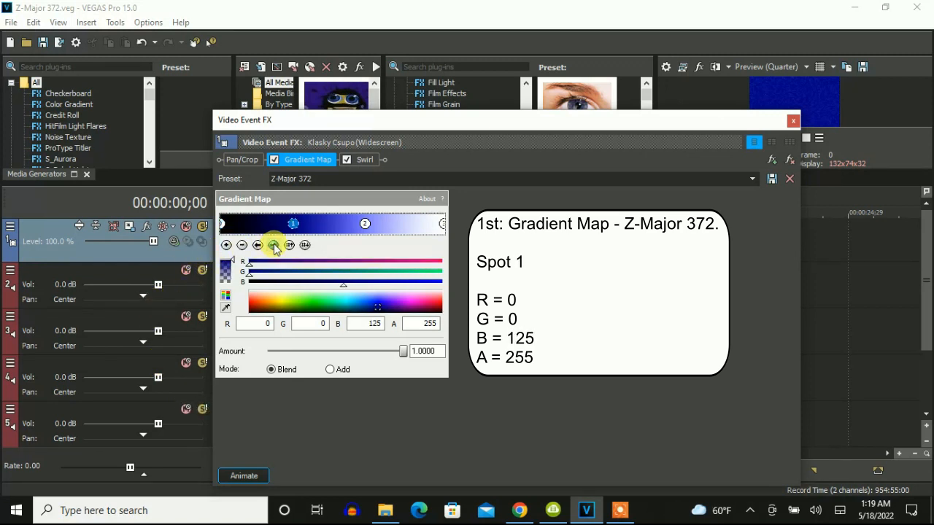
left_click(365, 223)
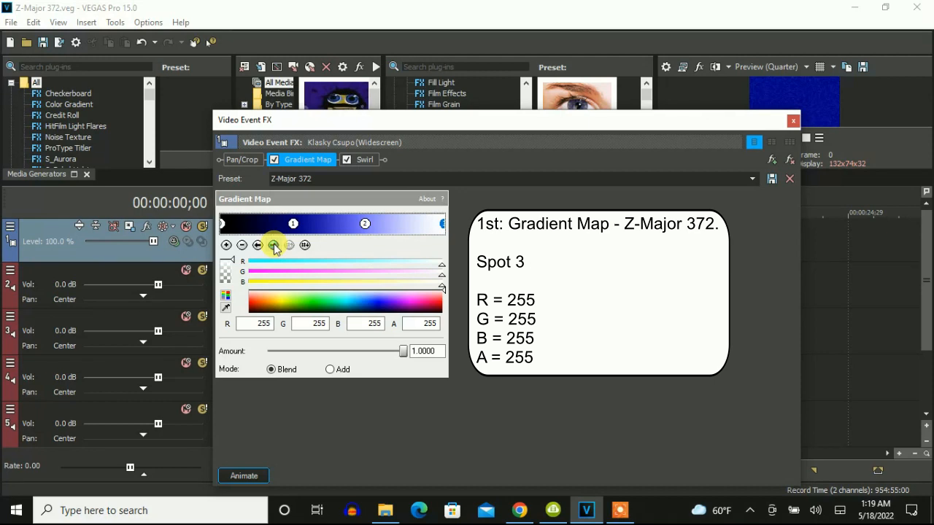
left_click(364, 159)
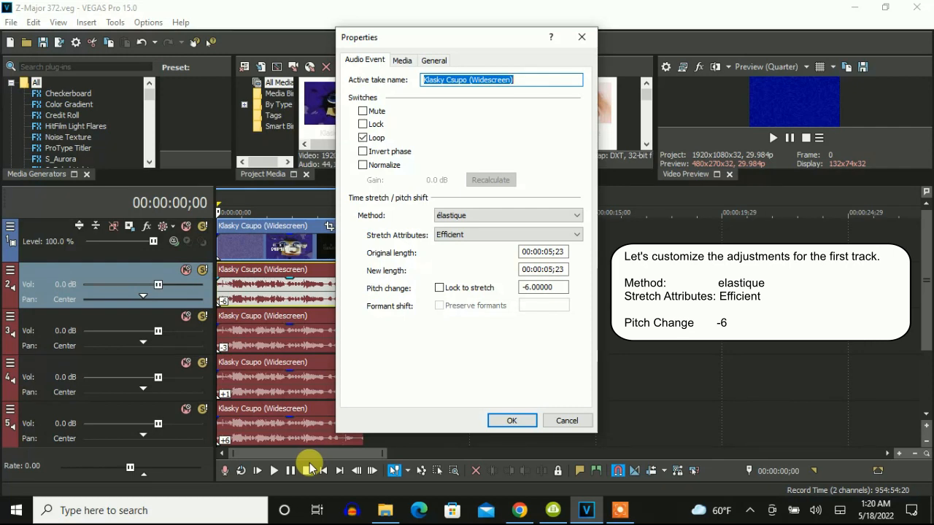
Apply élastique Efficient pitch shifts of -6, -3 and +6 to the audio events.
left_click(512, 421)
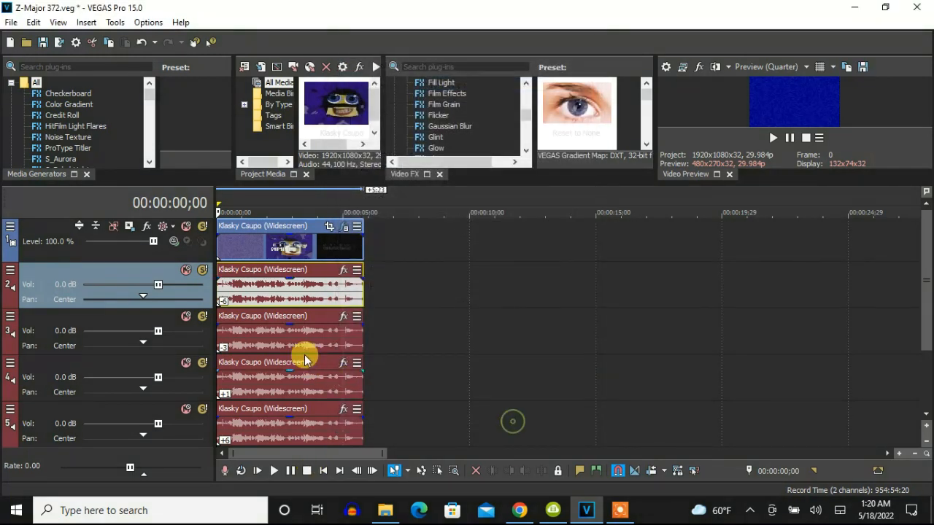
double_click(307, 357)
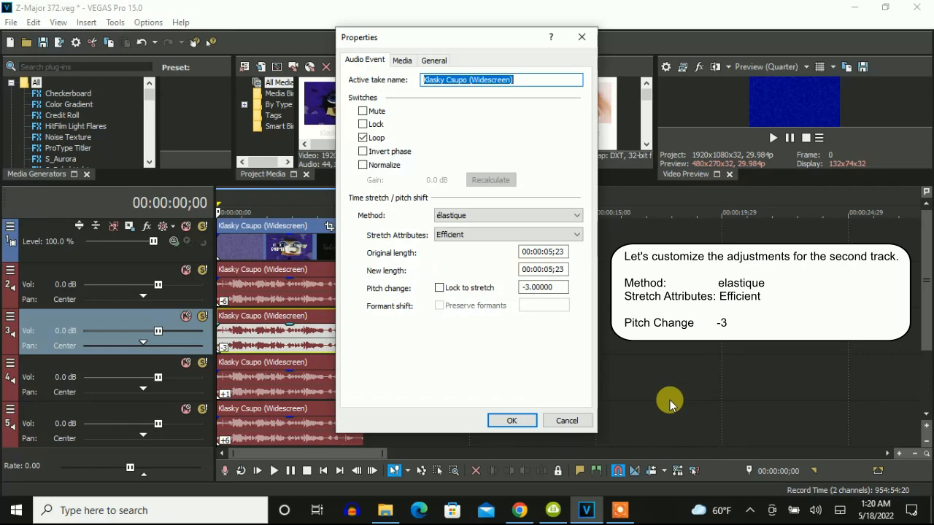
right_click(259, 377)
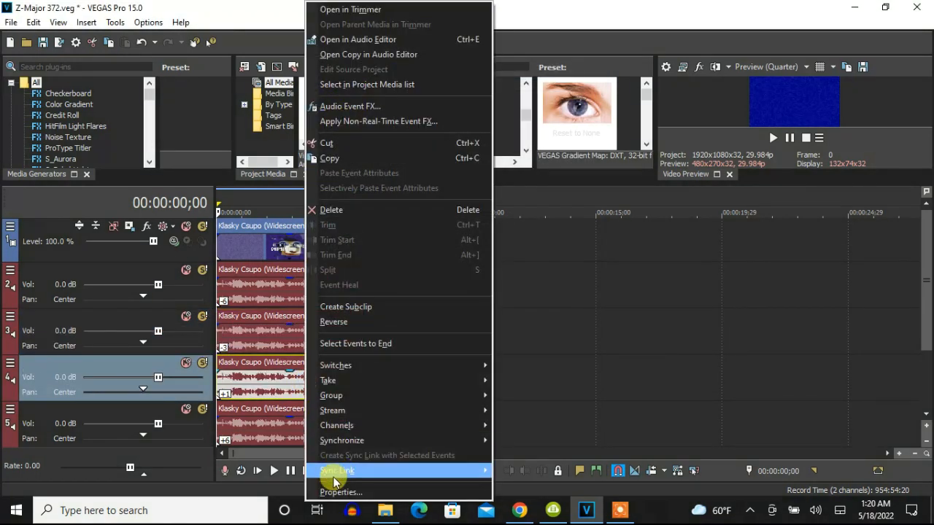
left_click(340, 492)
type("6.00000")
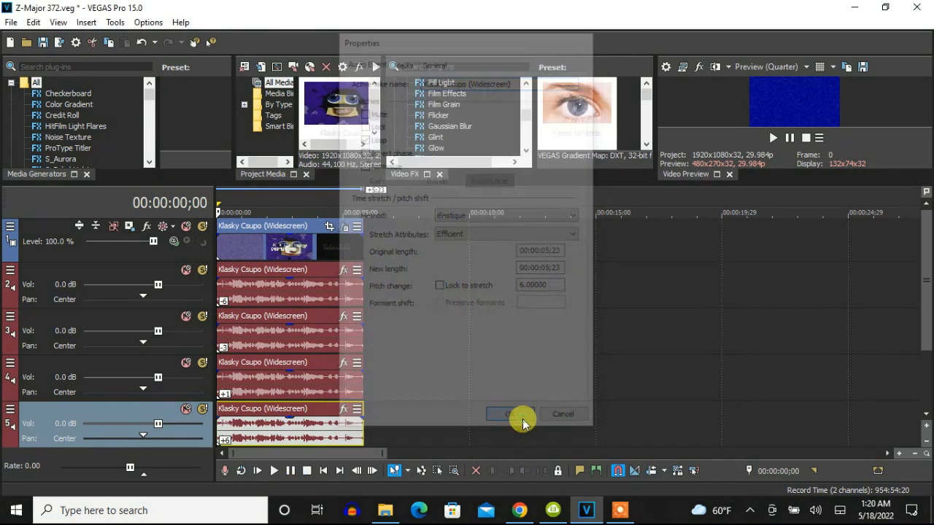
left_click(510, 414)
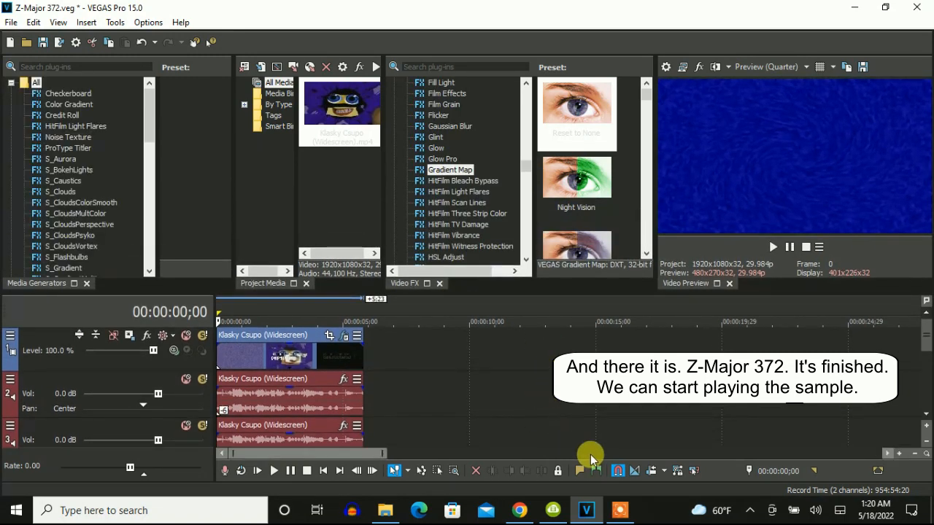
Play the finished logo project in the preview and pause when it ends.
left_click(274, 470)
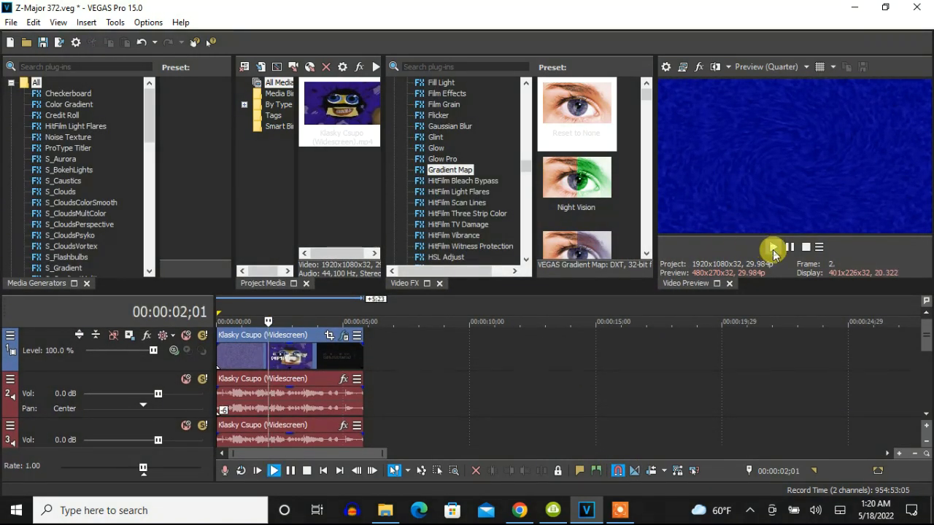
left_click(772, 247)
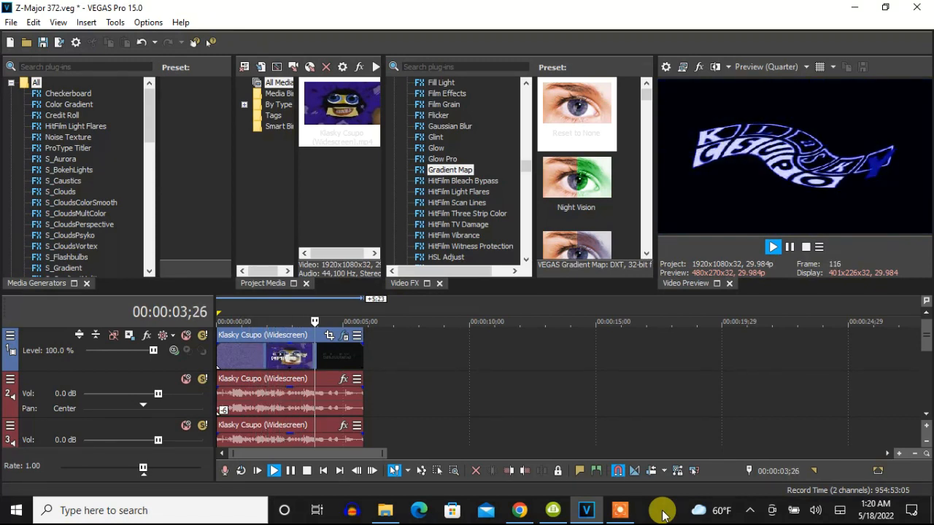
left_click(772, 246)
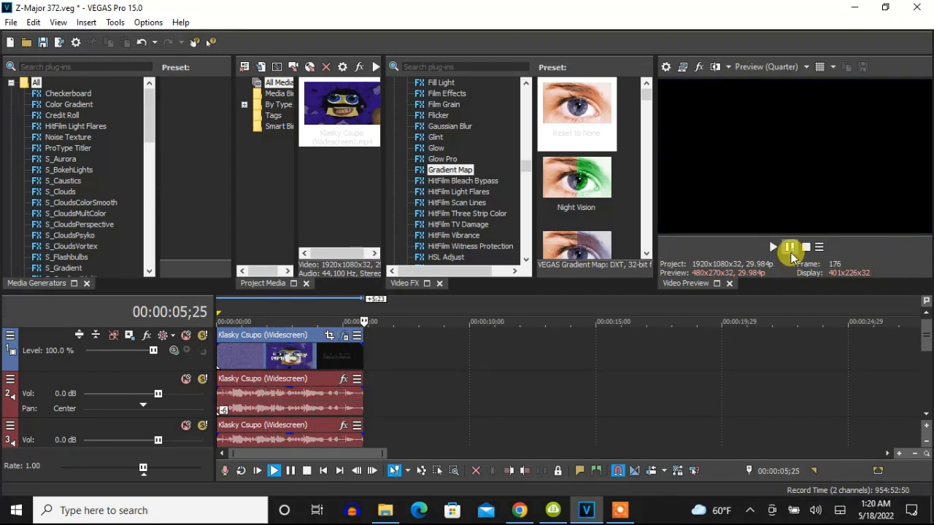